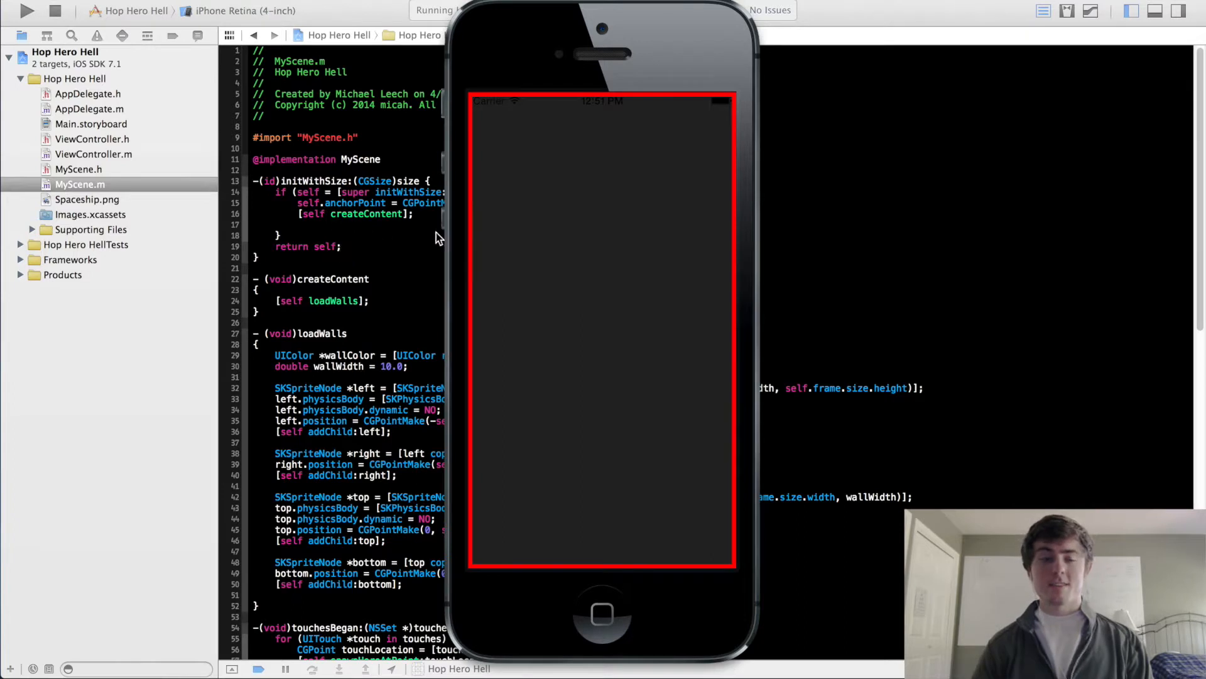
mouse_move(493, 275)
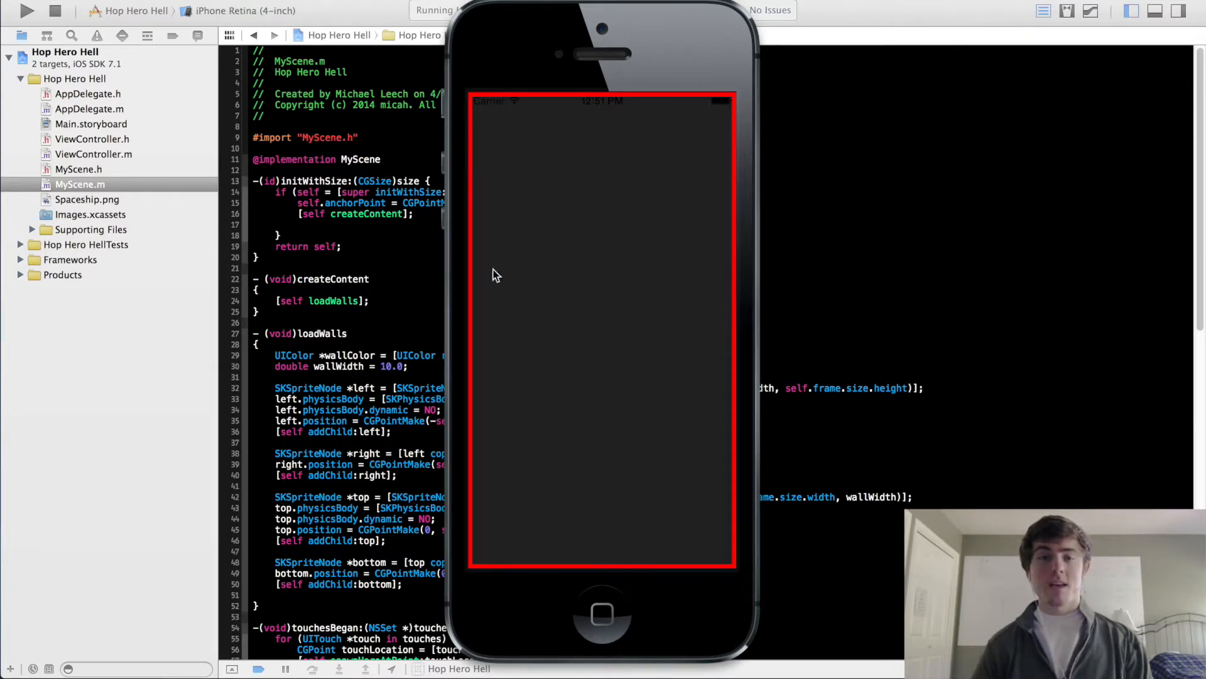
mouse_move(298, 261)
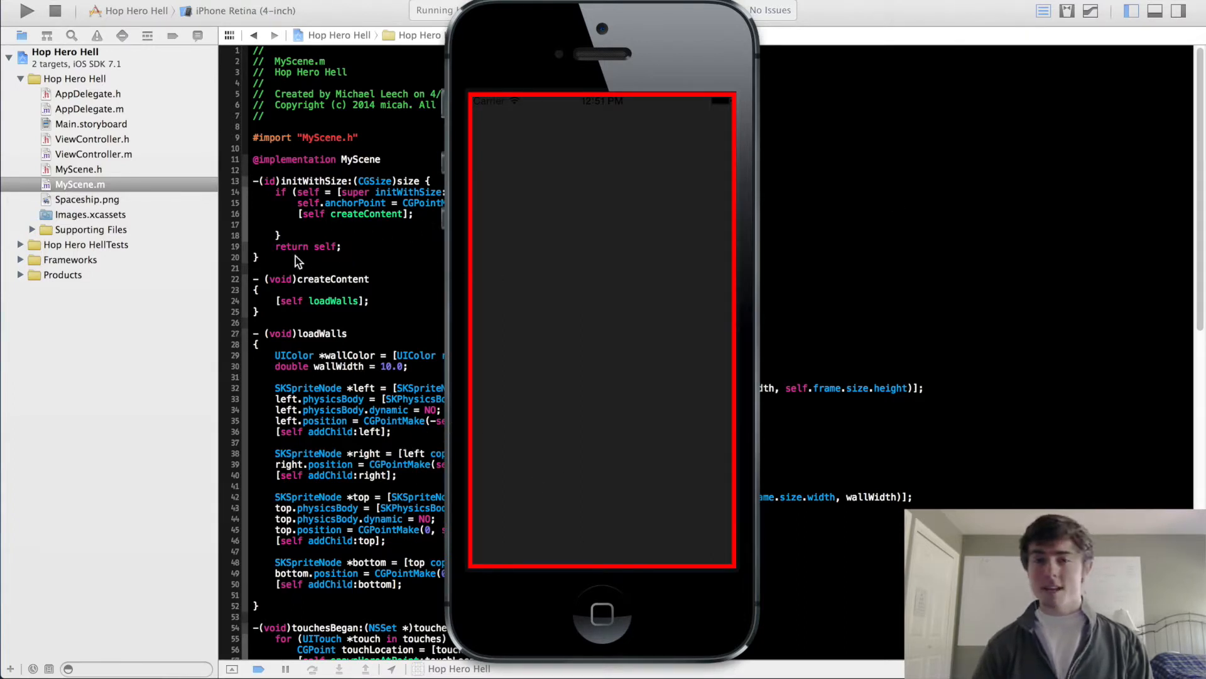
mouse_move(474, 202)
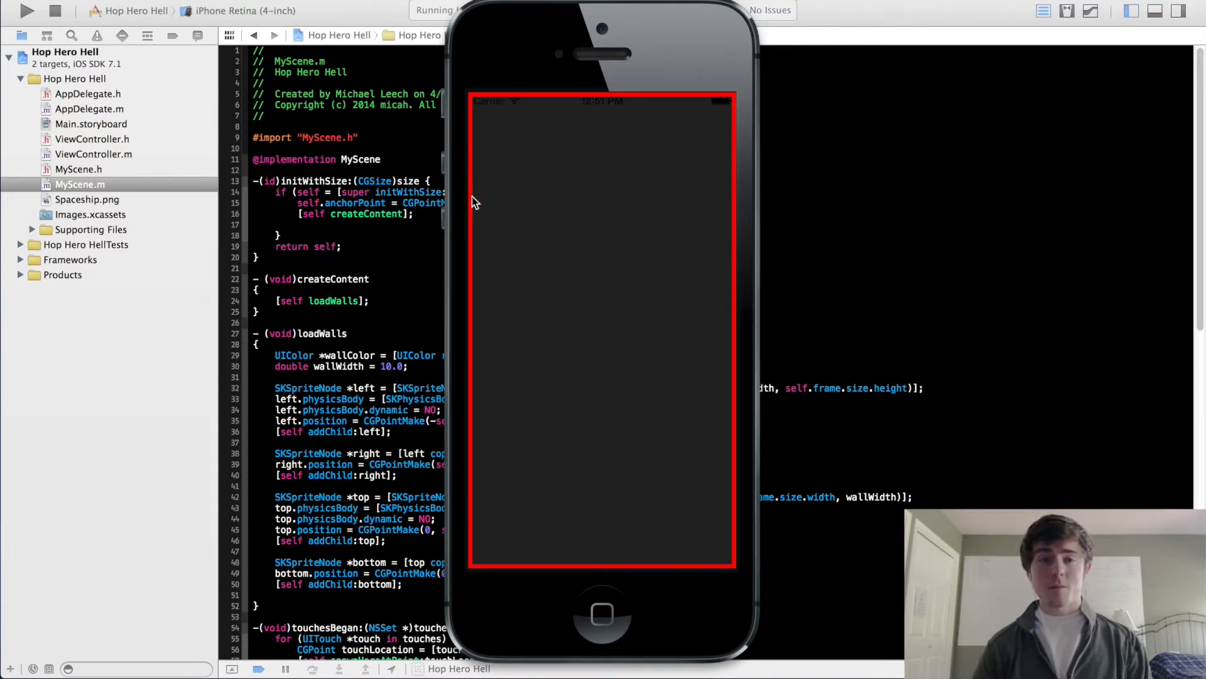
mouse_move(664, 345)
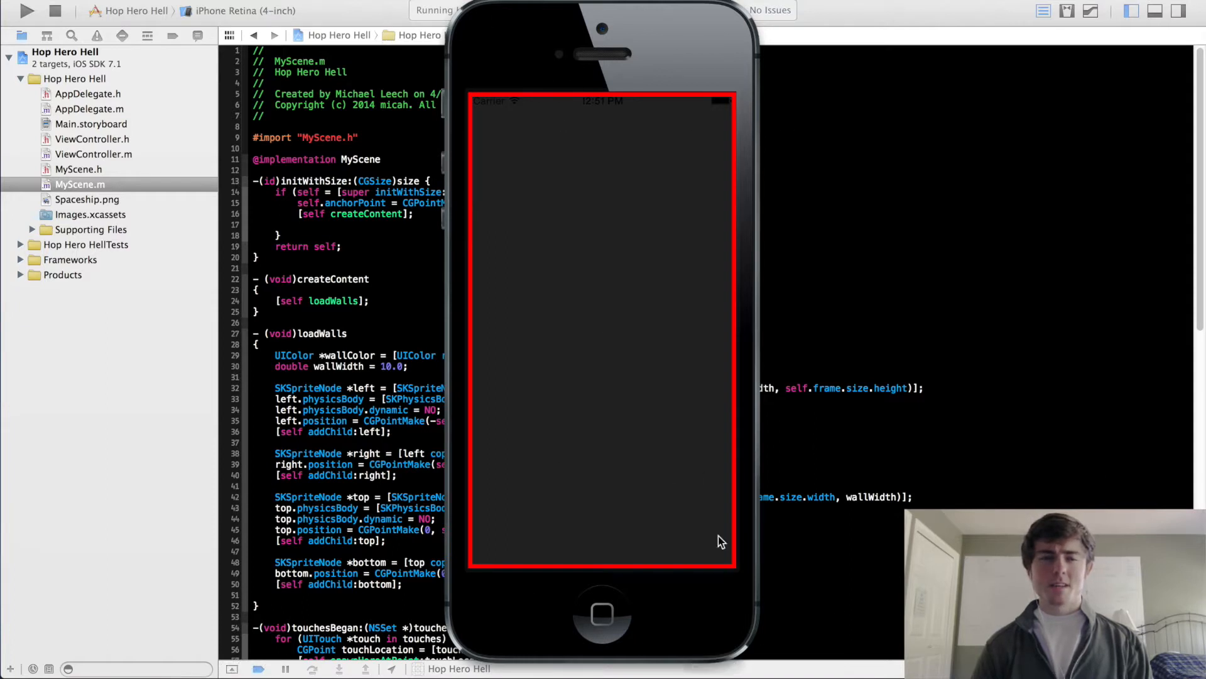
mouse_move(544, 392)
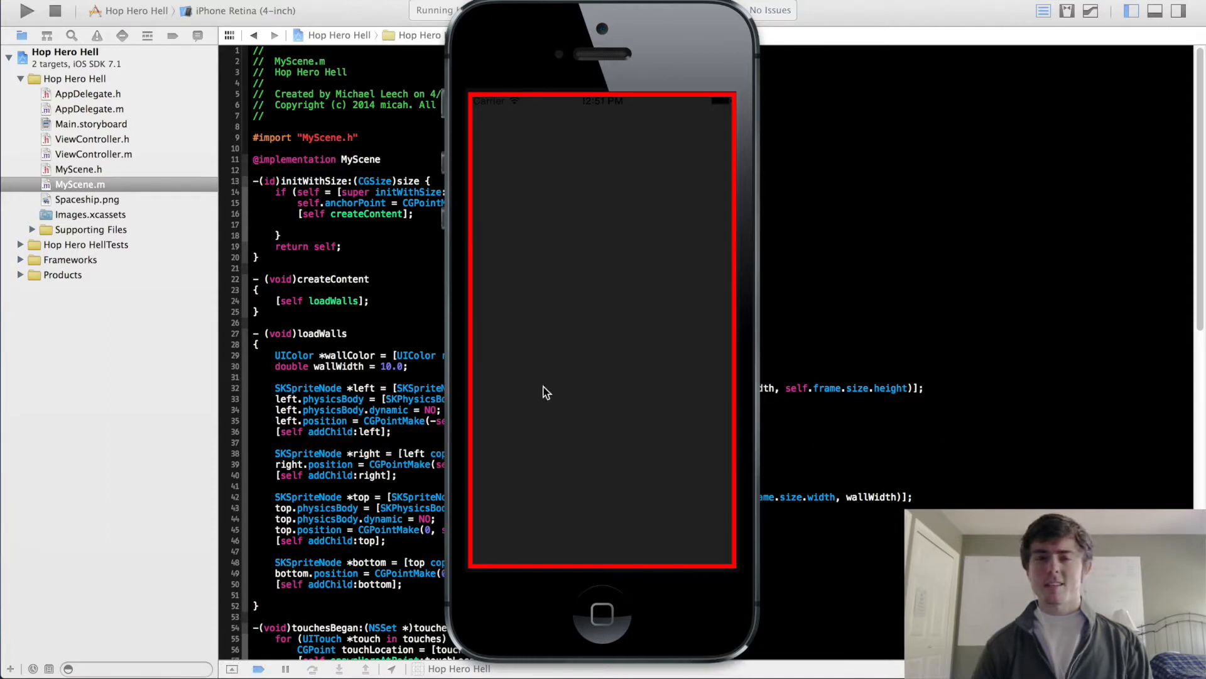
mouse_move(492, 206)
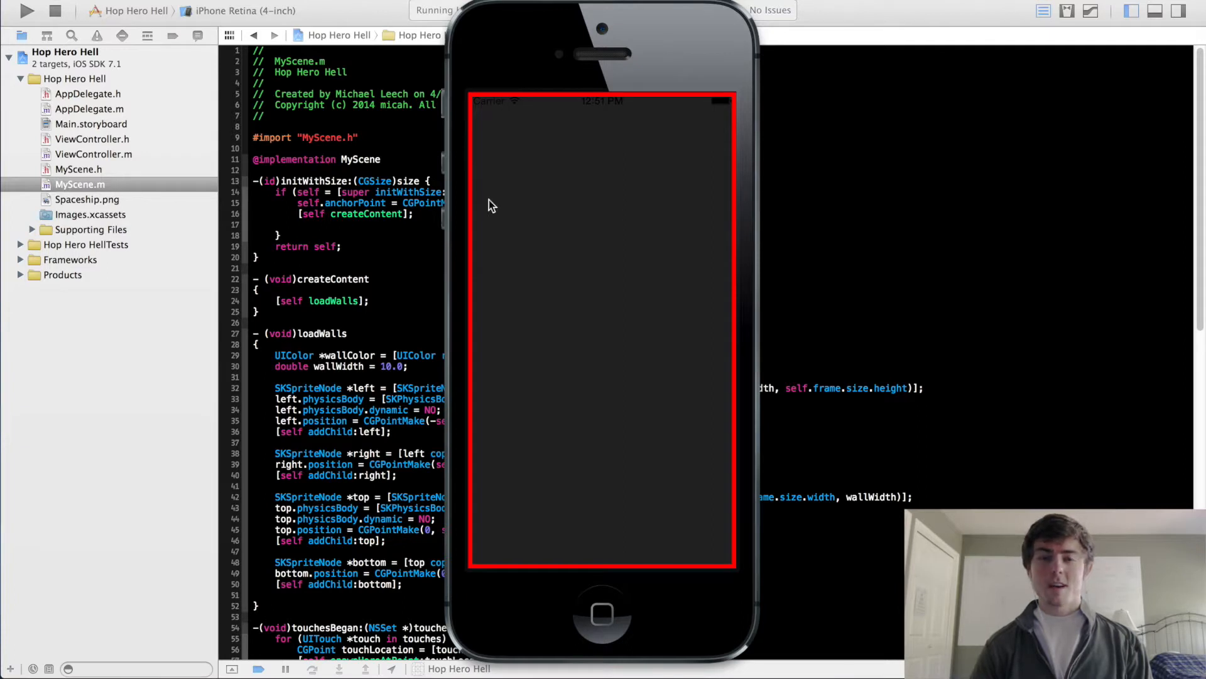
mouse_move(593, 59)
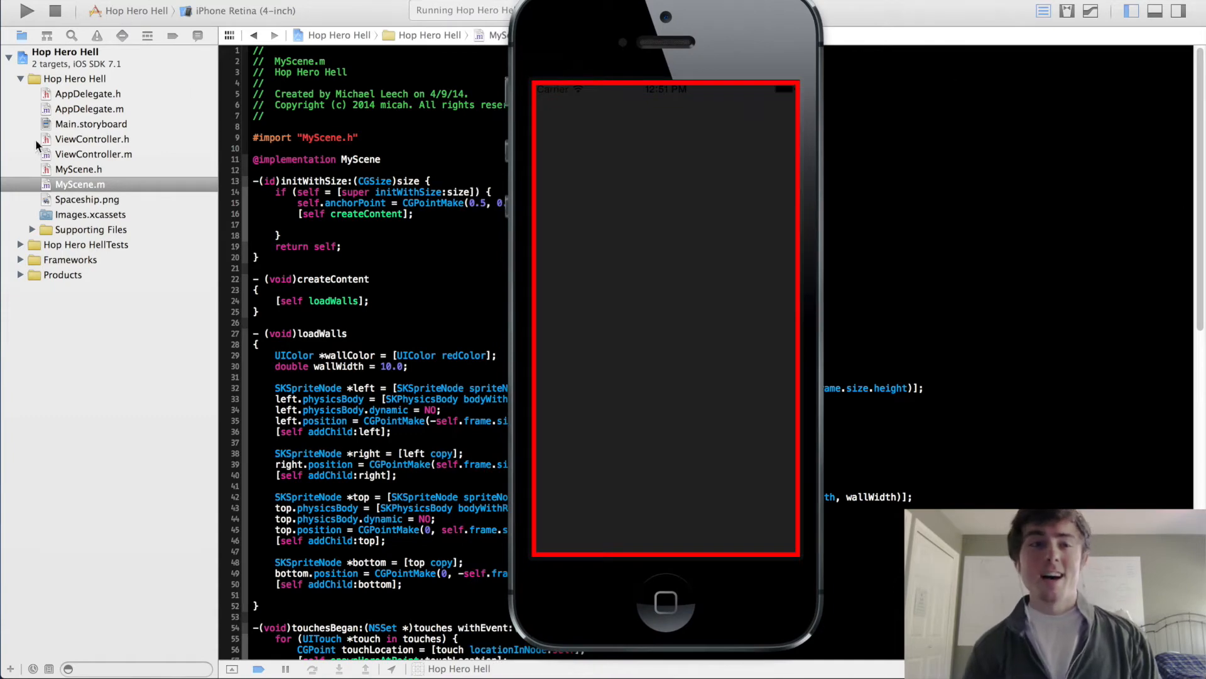
mouse_move(146, 38)
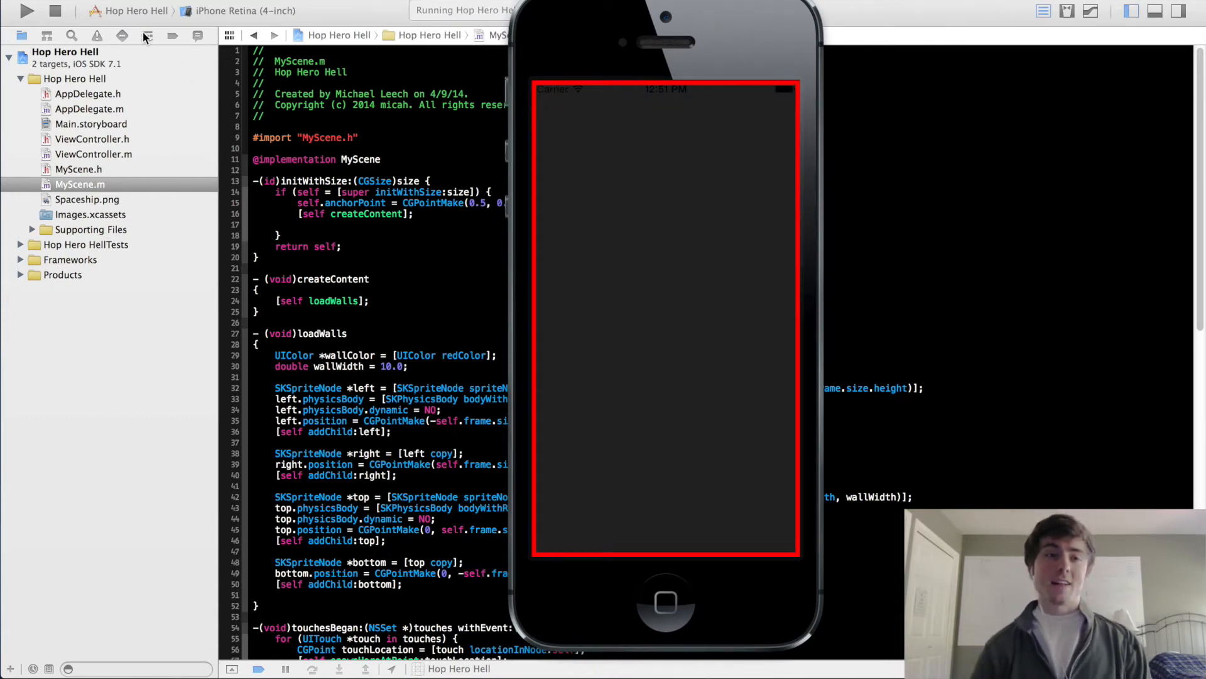
mouse_move(634, 198)
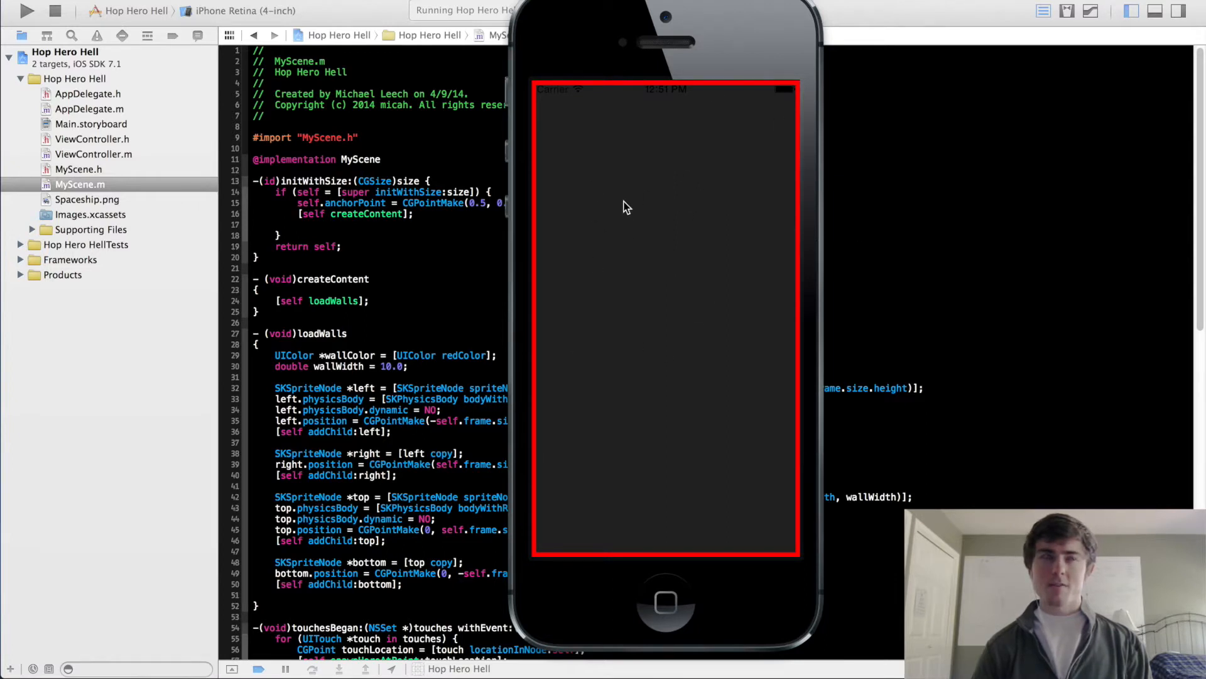
mouse_move(652, 177)
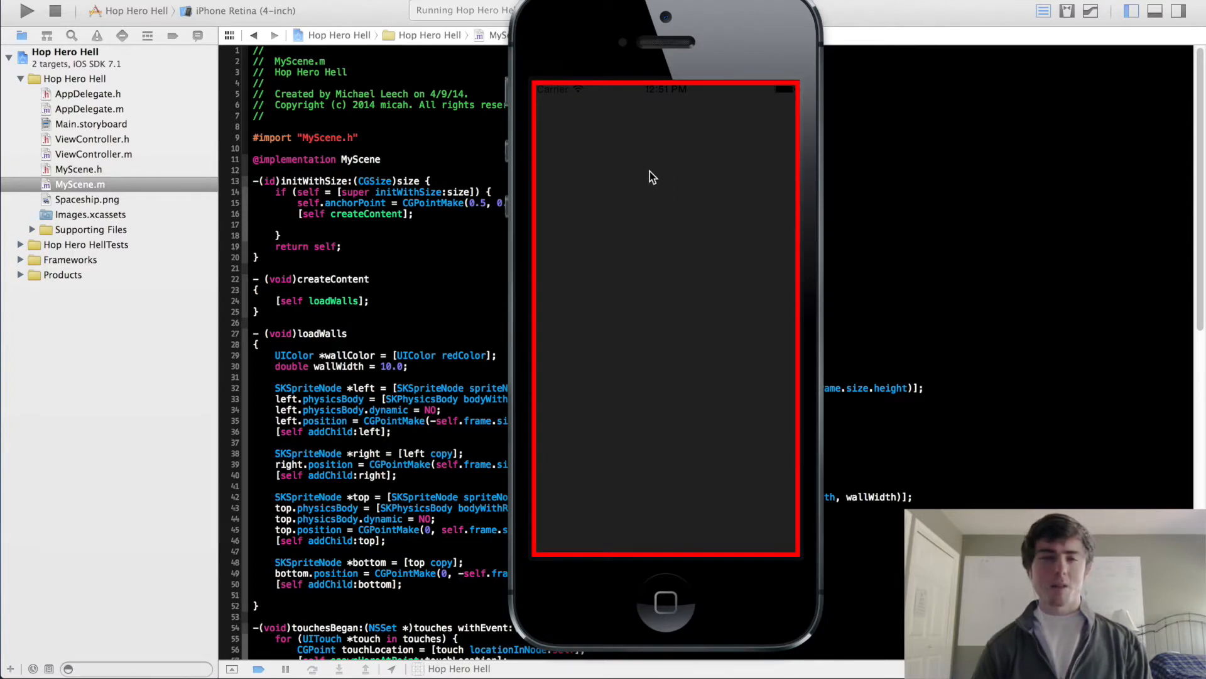
mouse_move(475, 241)
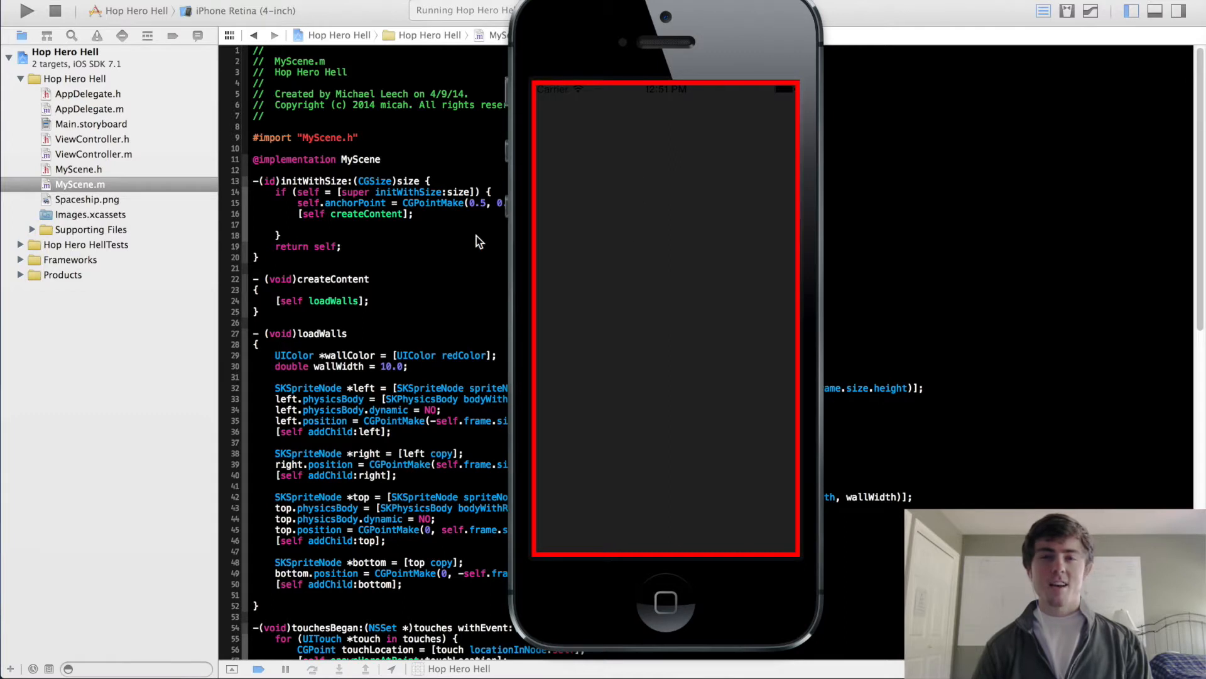
mouse_move(722, 241)
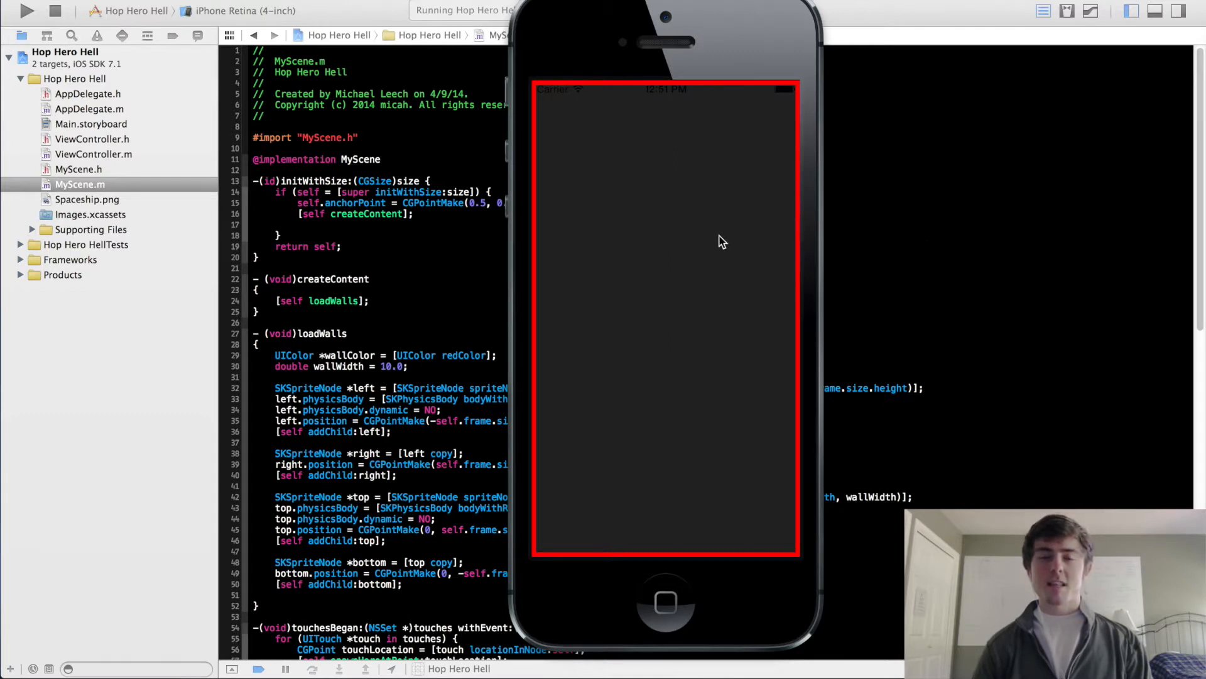
mouse_move(668, 236)
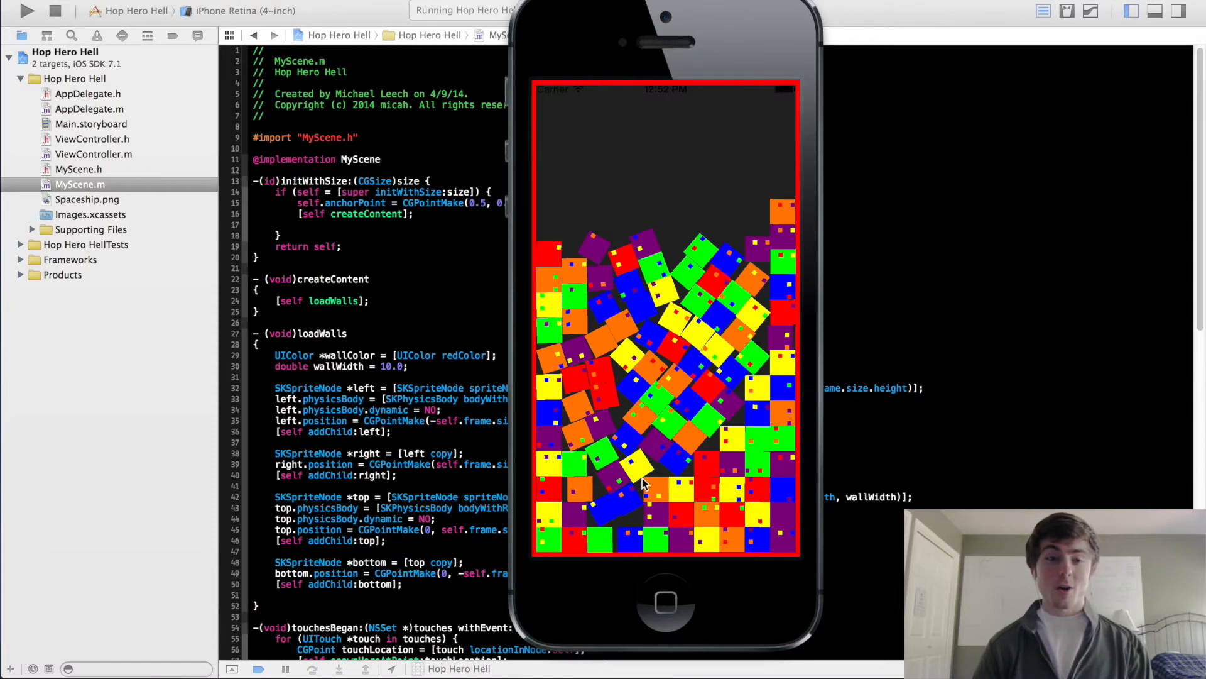
mouse_move(717, 208)
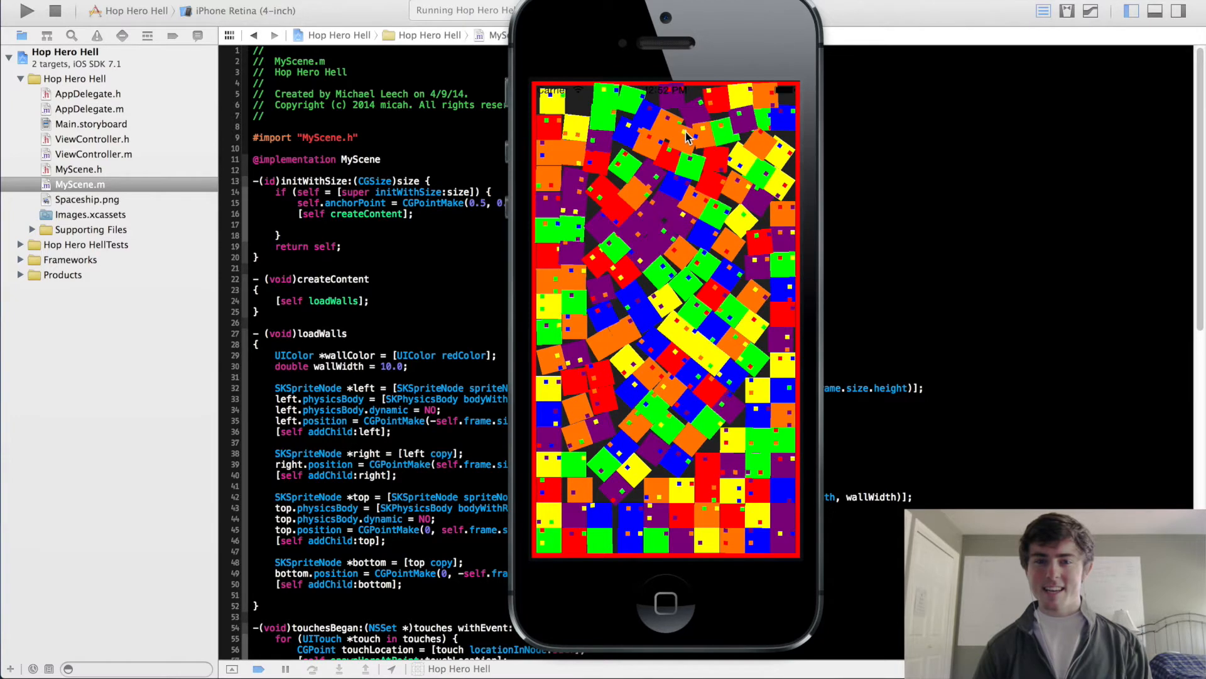
mouse_move(846, 152)
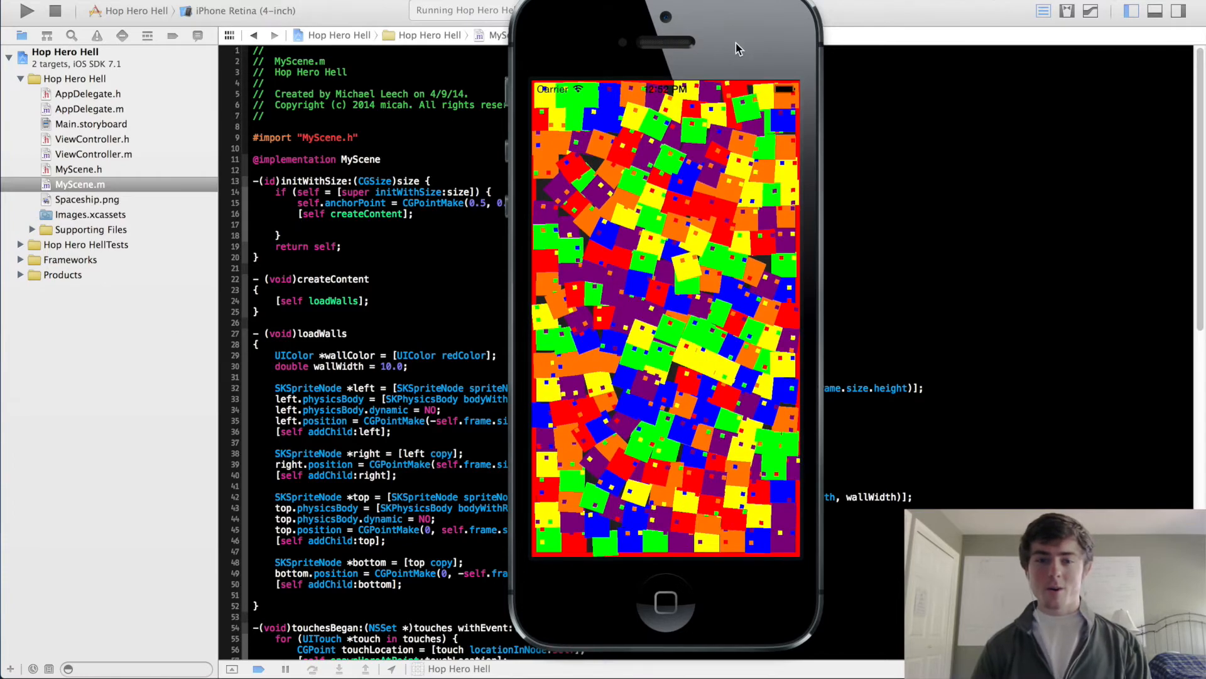
Quit the running game and review loadWalls and touchesBegan in MyScene.m.
click(54, 10)
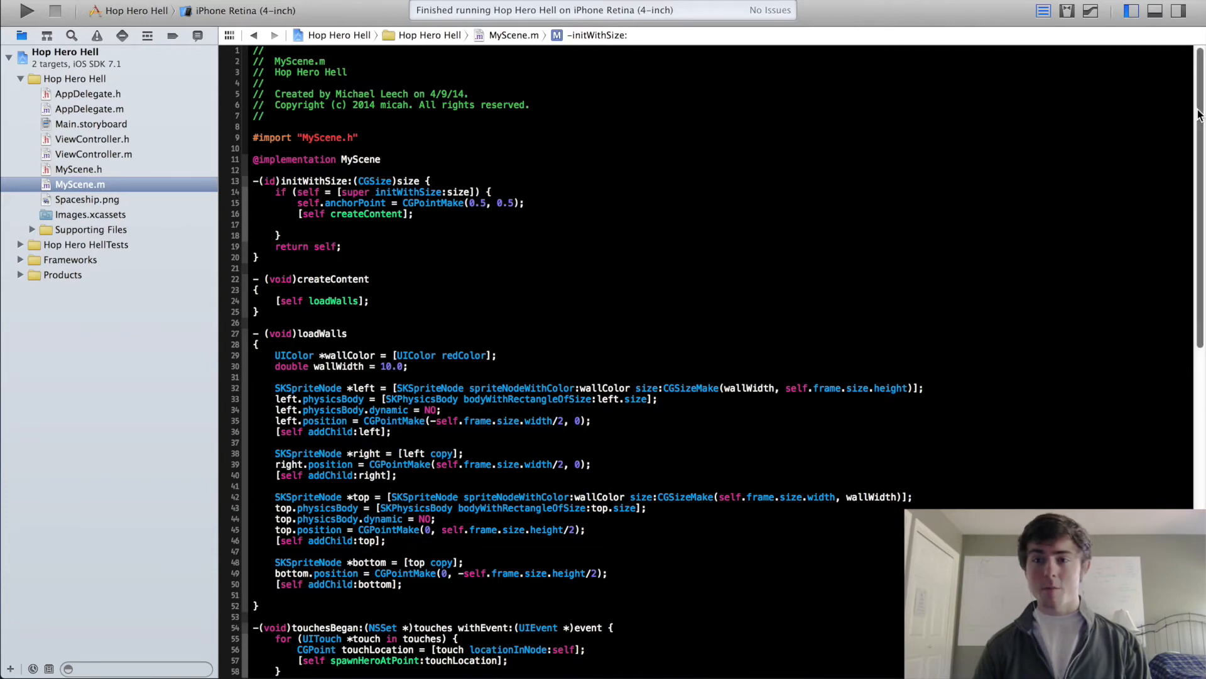
scroll(down, 3)
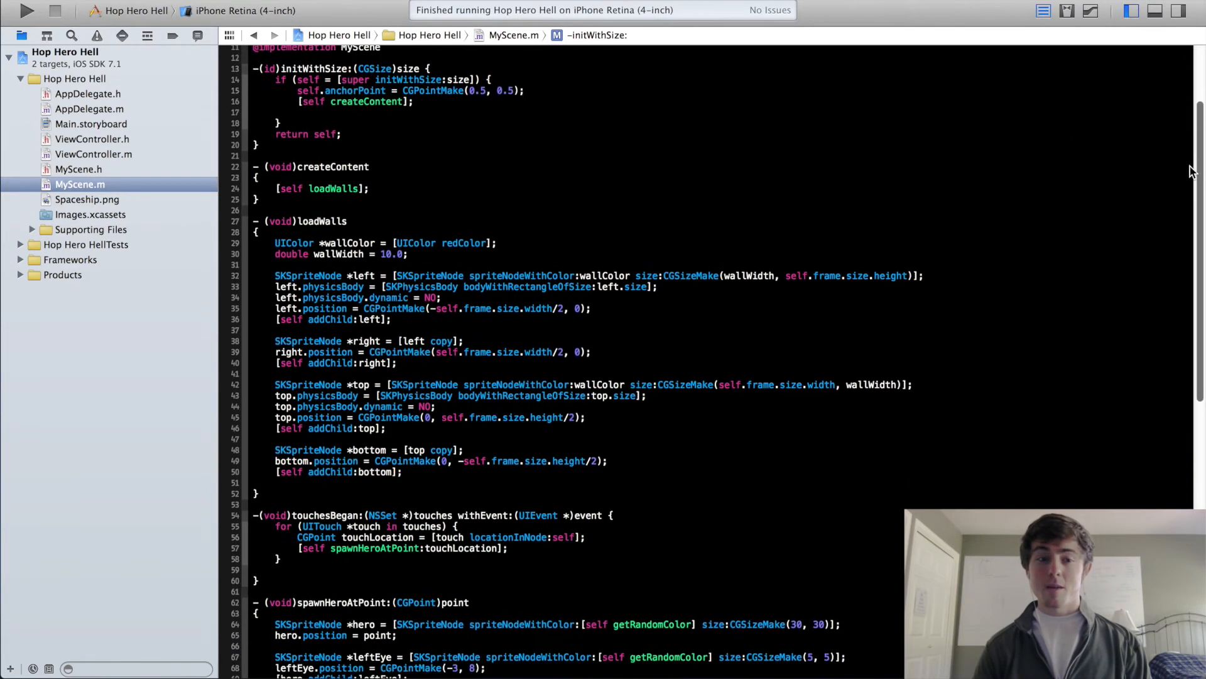
scroll(down, 3)
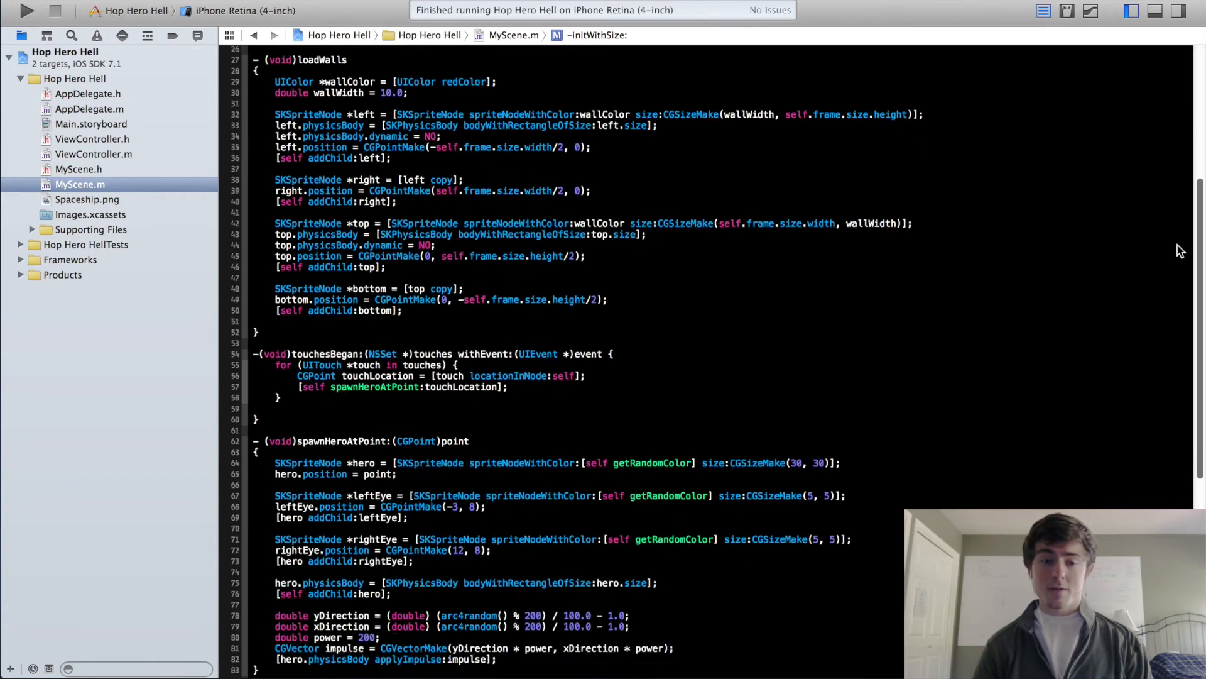
scroll(down, 3)
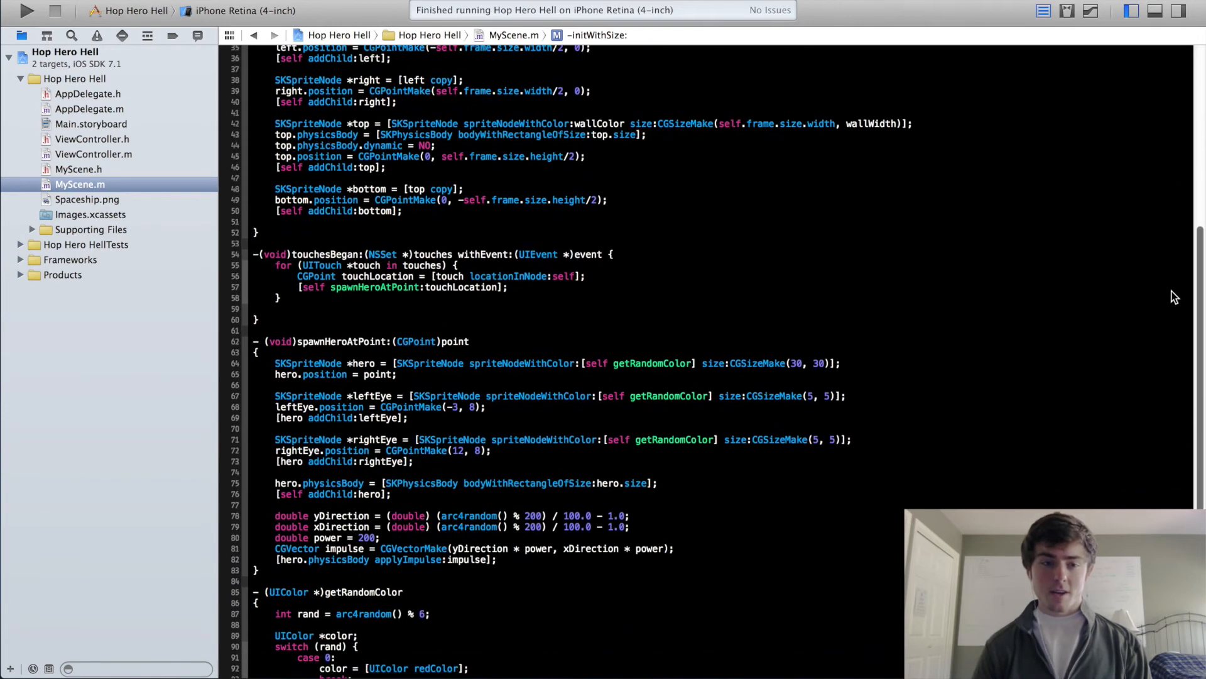
scroll(up, 3)
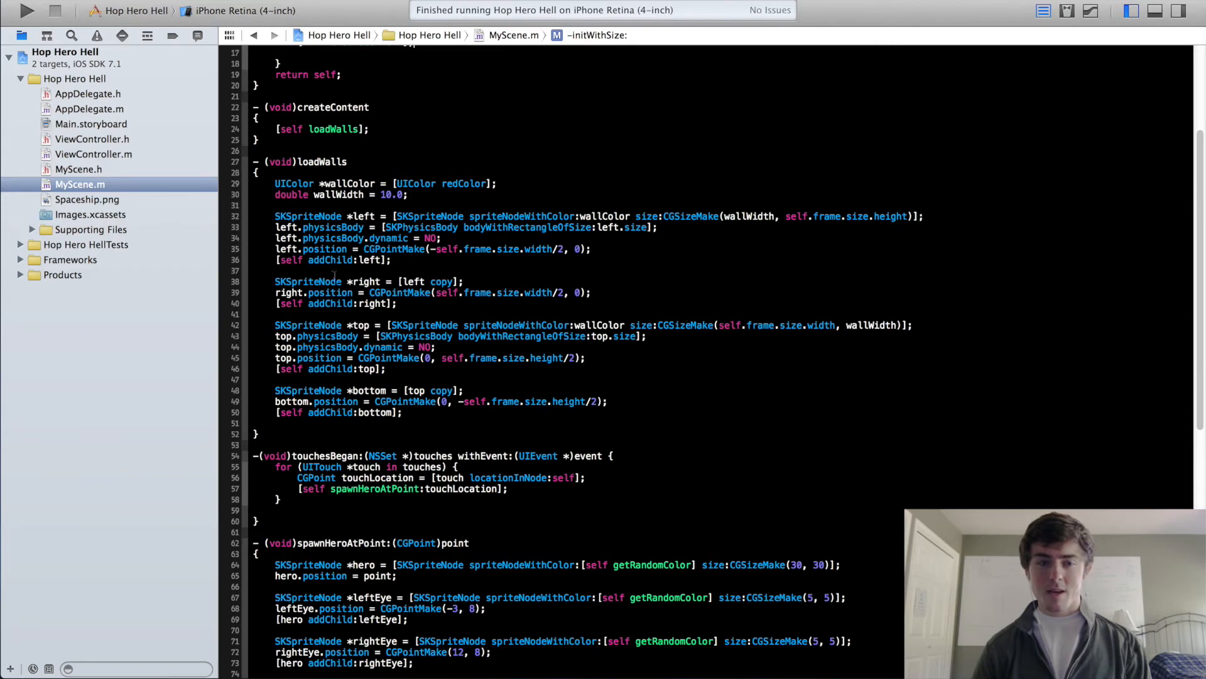
mouse_move(1179, 249)
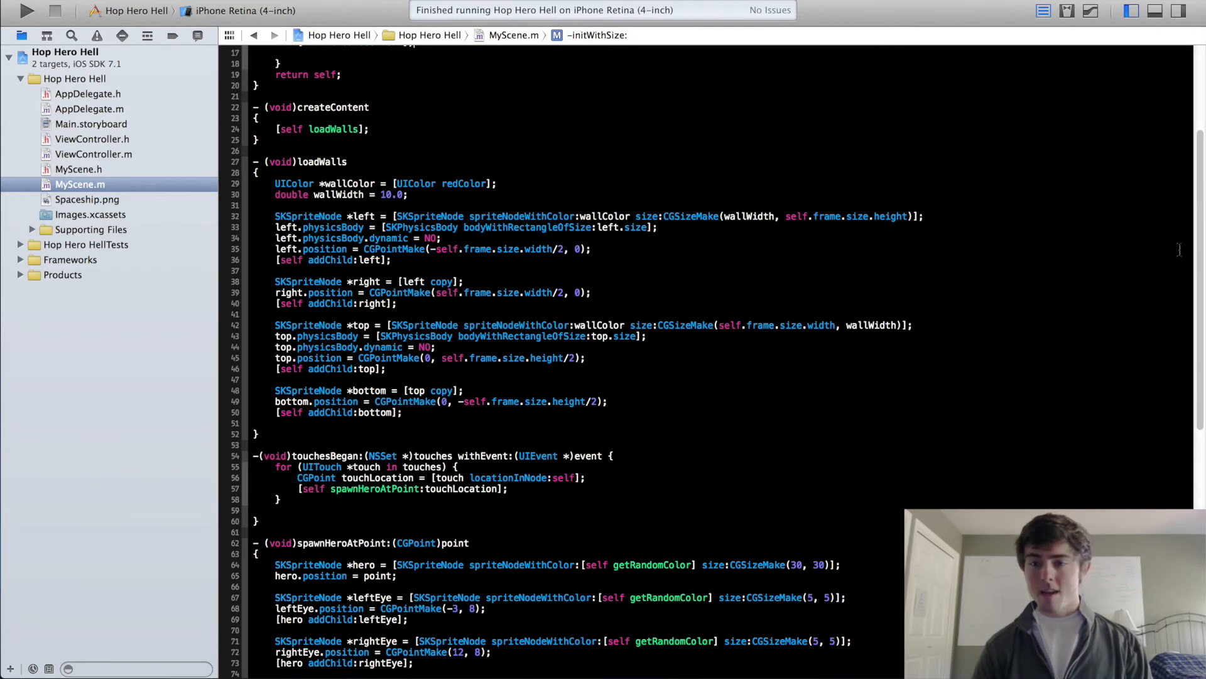
Review spawnHeroAtPoint with its random impulses and the getRandomColor method.
scroll(down, 3)
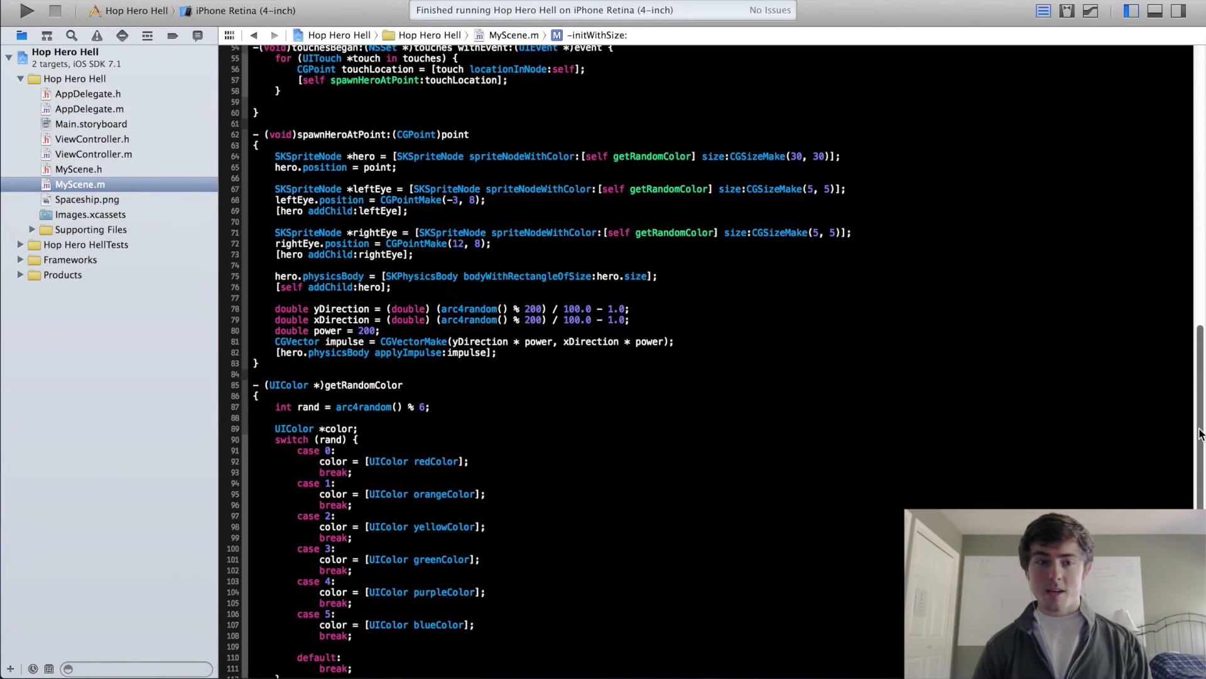
scroll(up, 3)
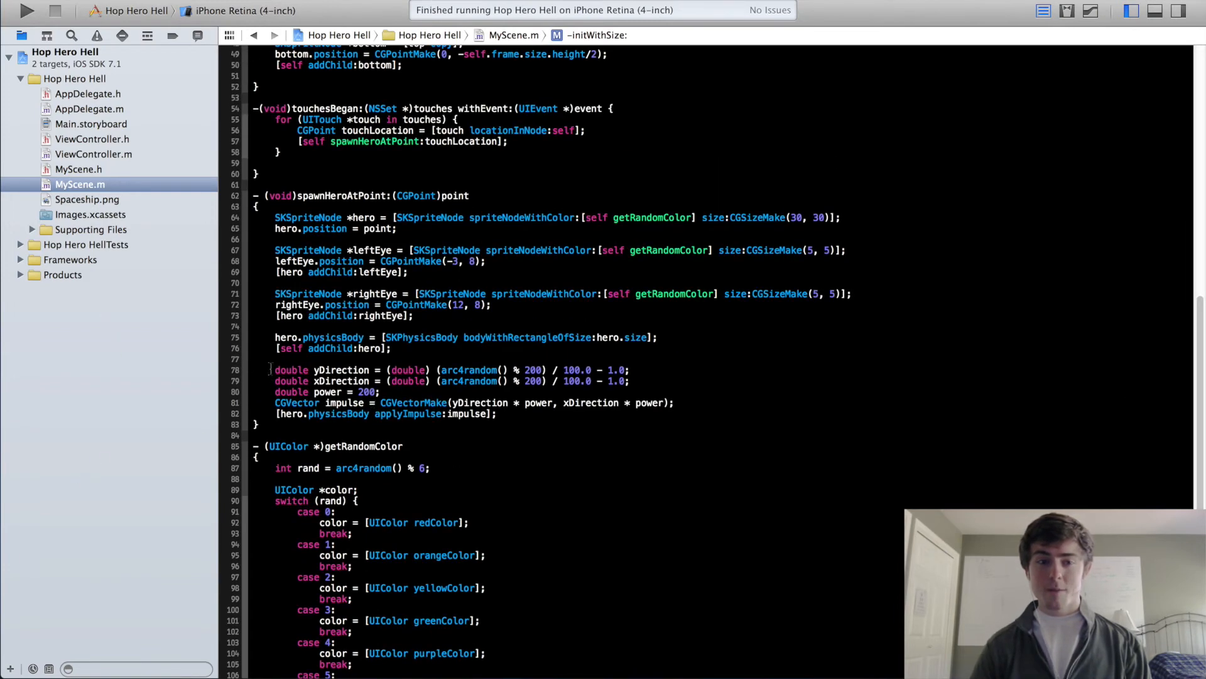
scroll(down, 3)
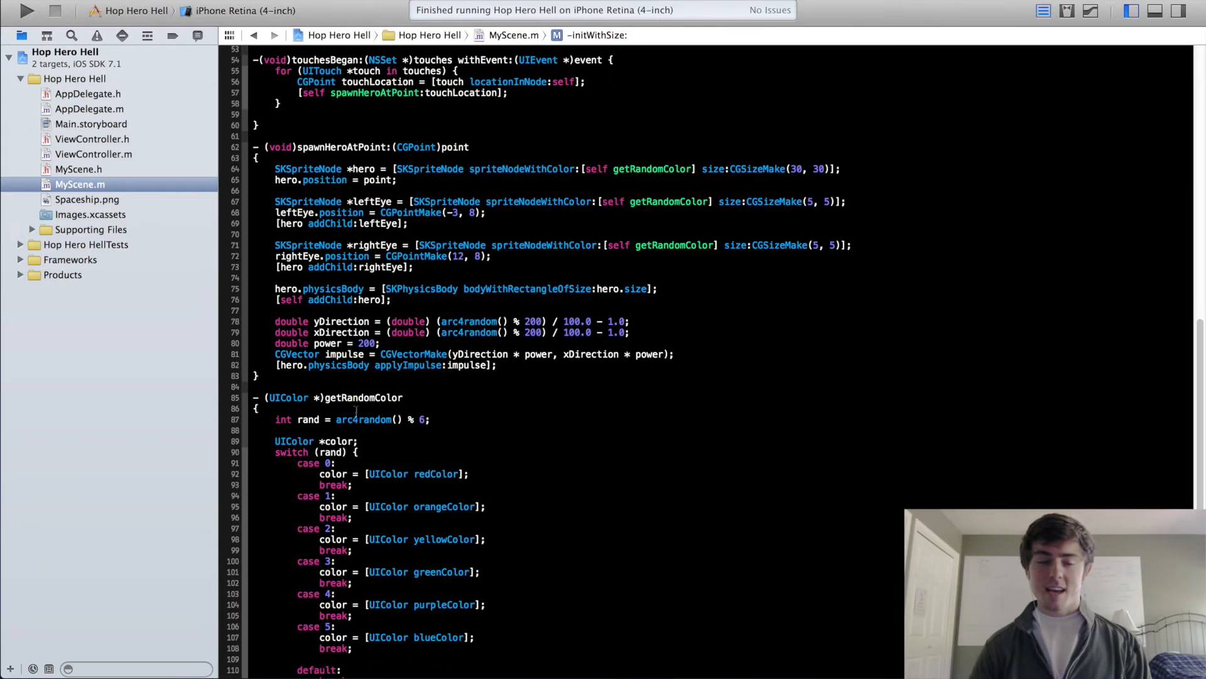
mouse_move(206, 388)
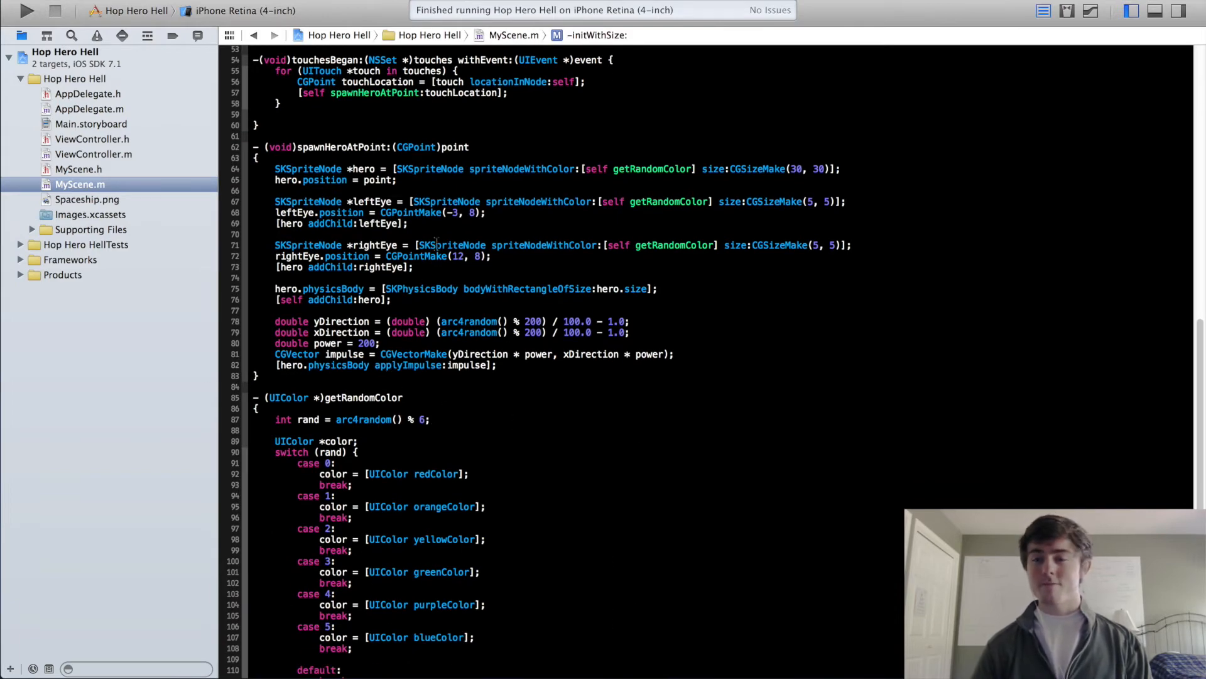
scroll(down, 3)
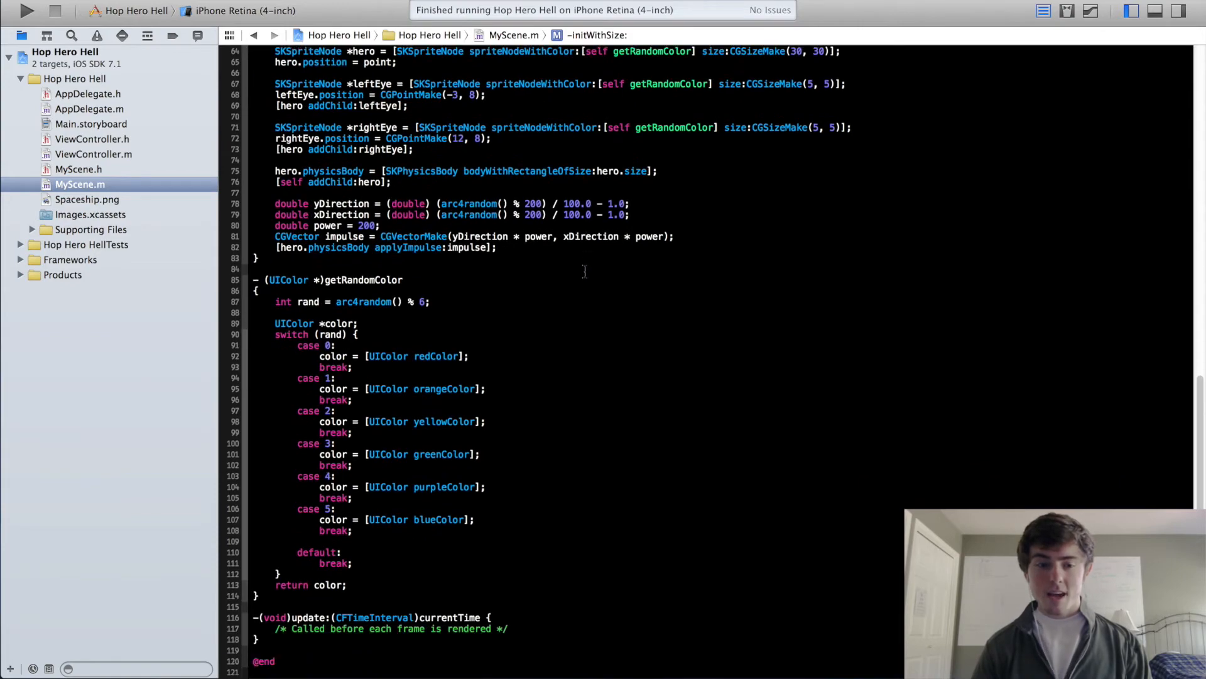
scroll(up, 3)
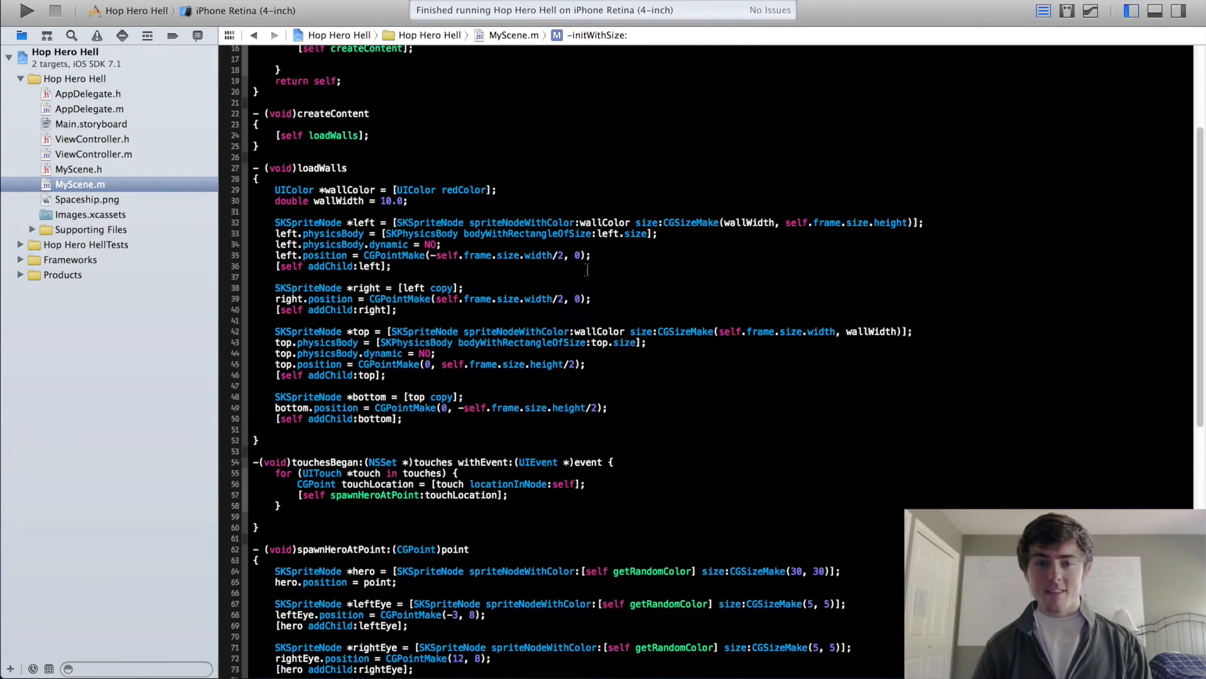
scroll(up, 3)
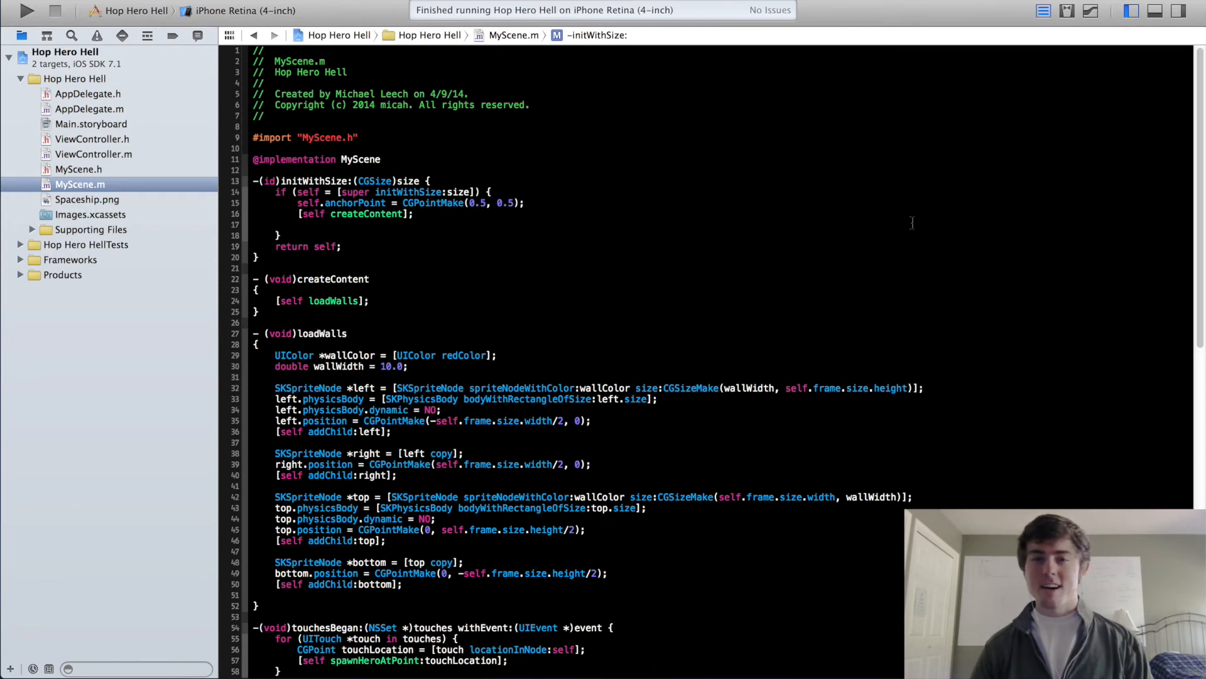
mouse_move(489, 331)
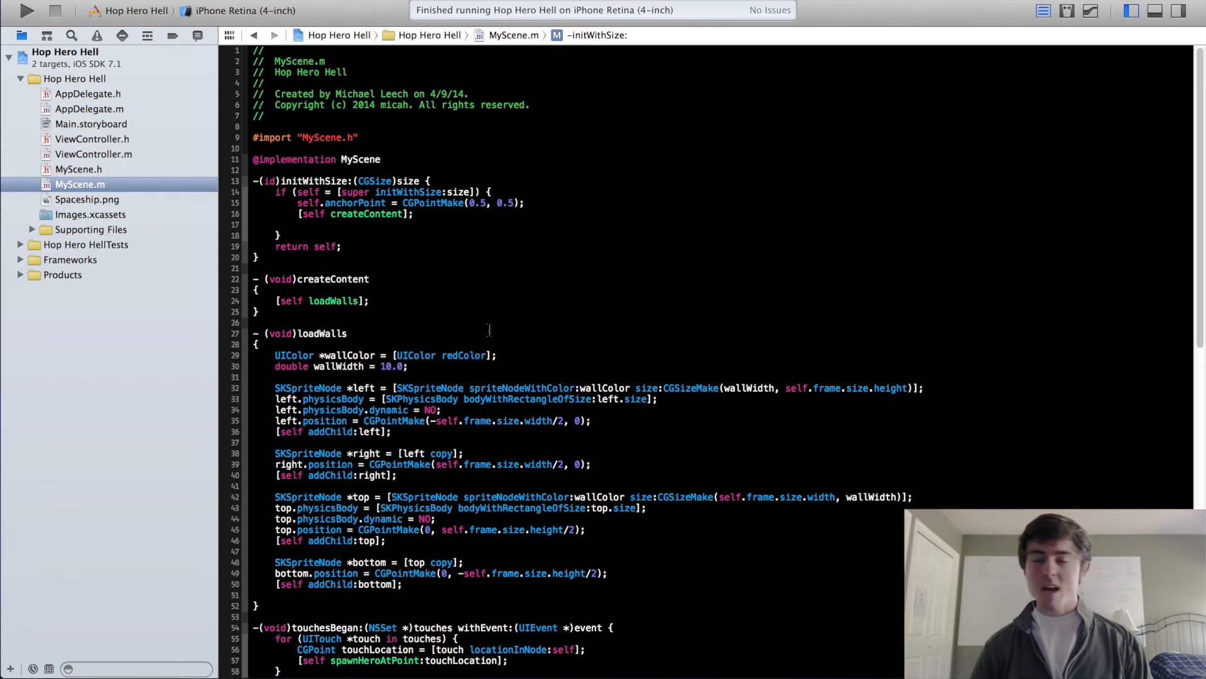
mouse_move(353, 333)
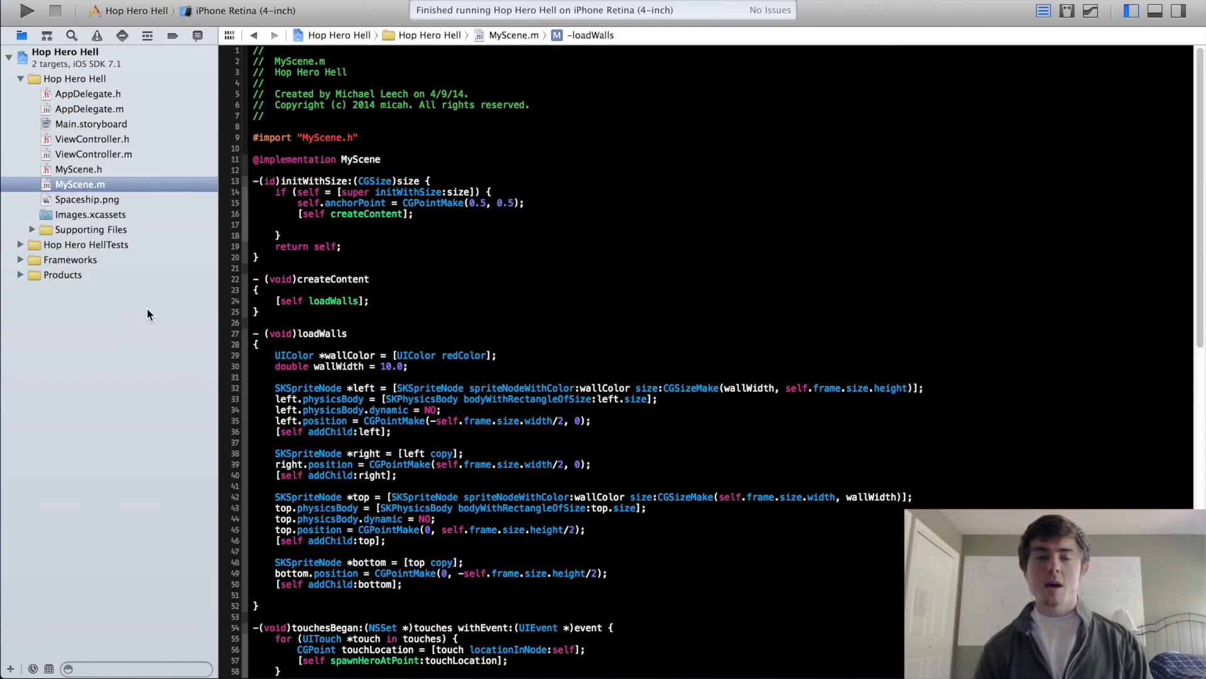
click(262, 344)
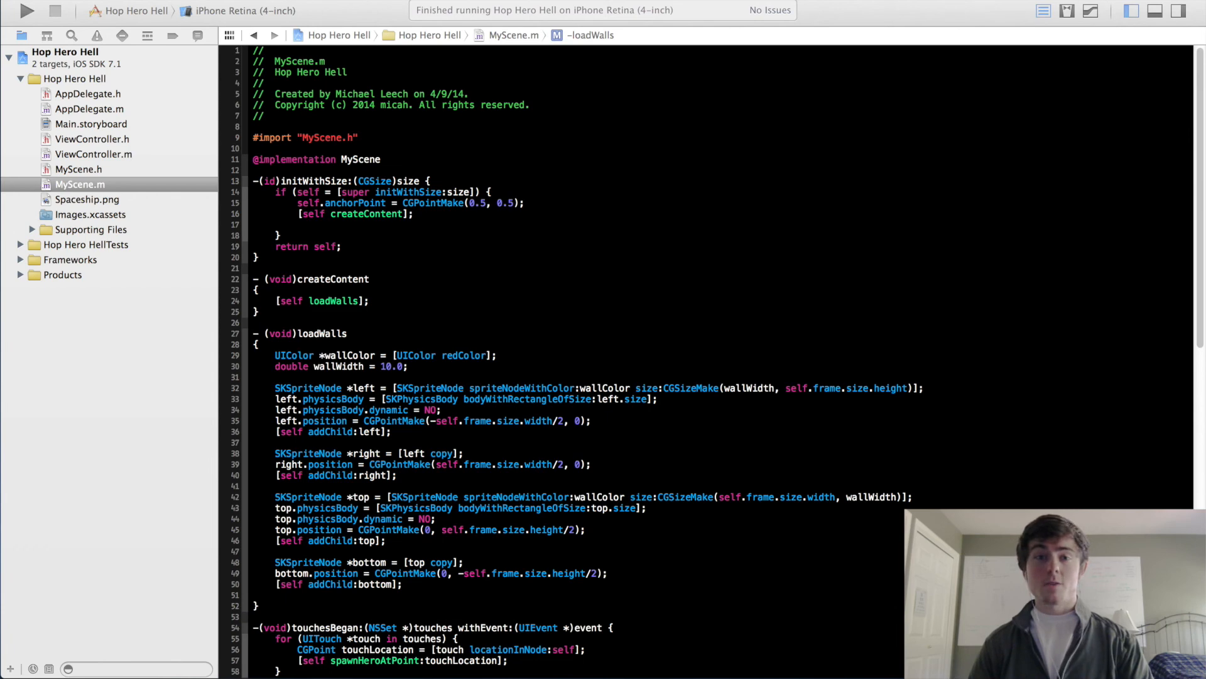
mouse_move(878, 352)
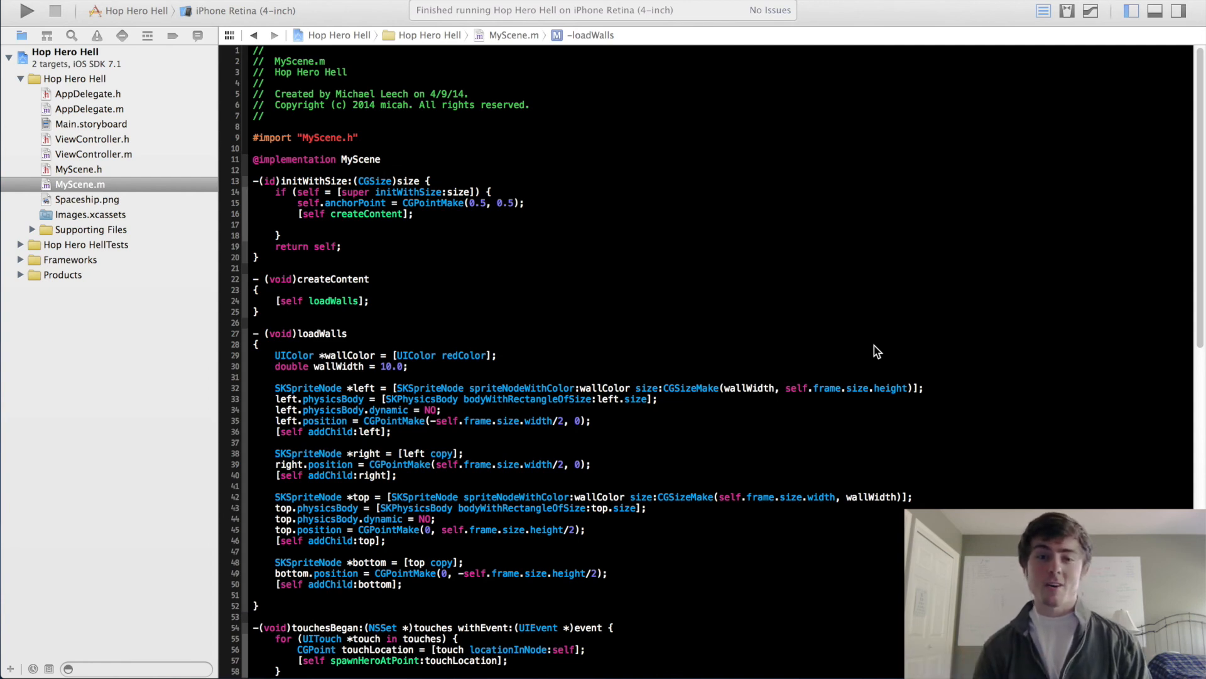
mouse_move(795, 301)
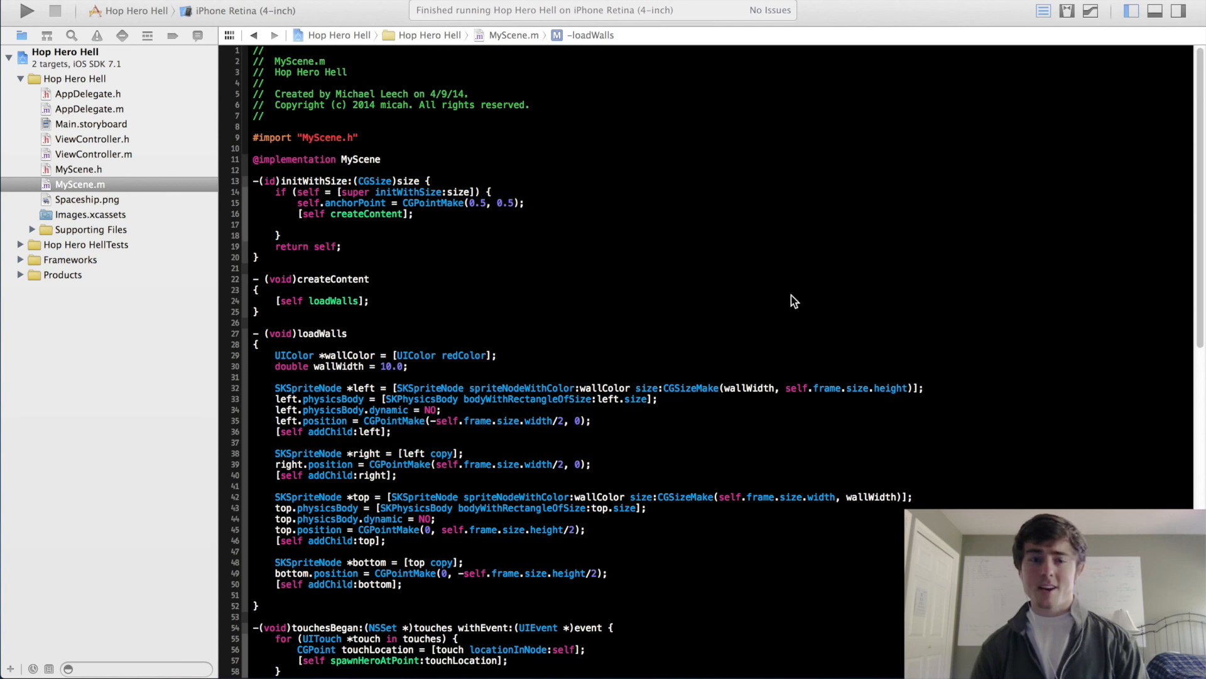
mouse_move(518, 224)
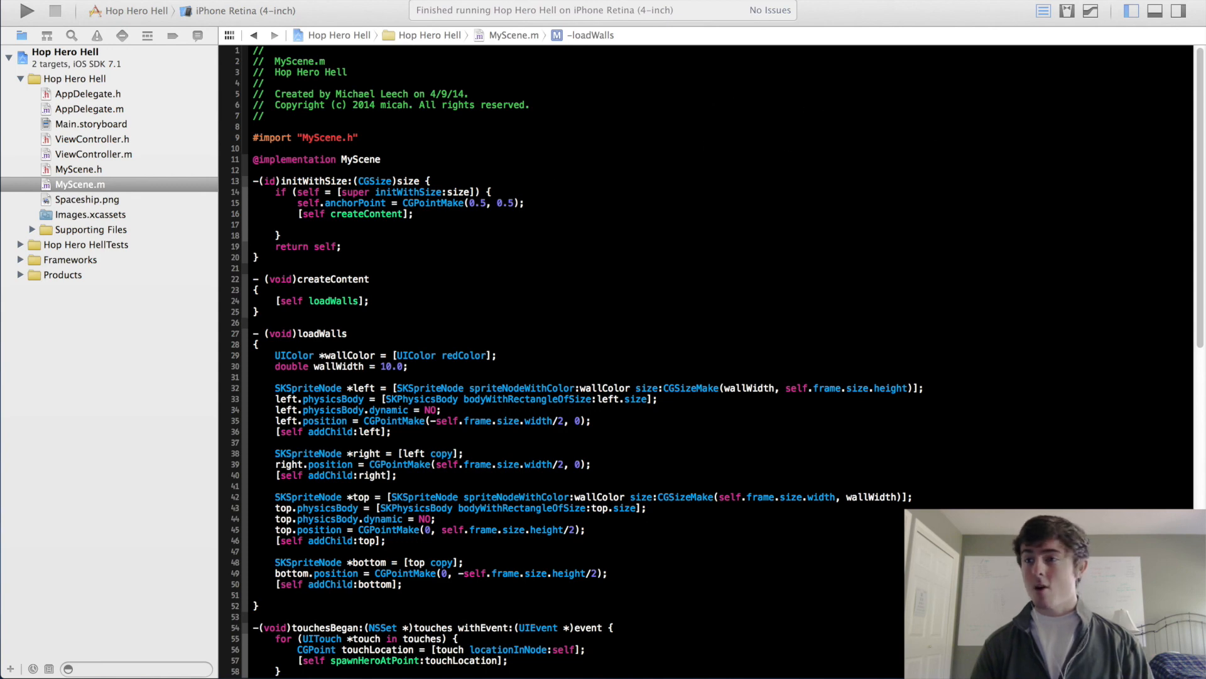
mouse_move(889, 321)
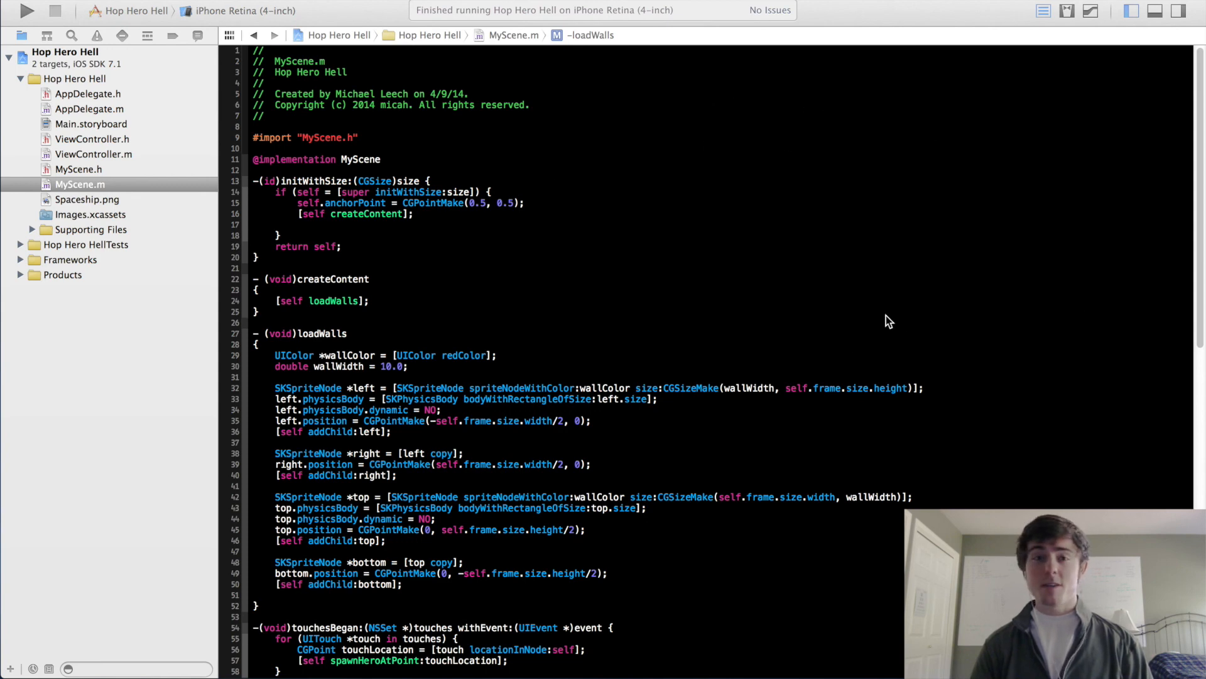